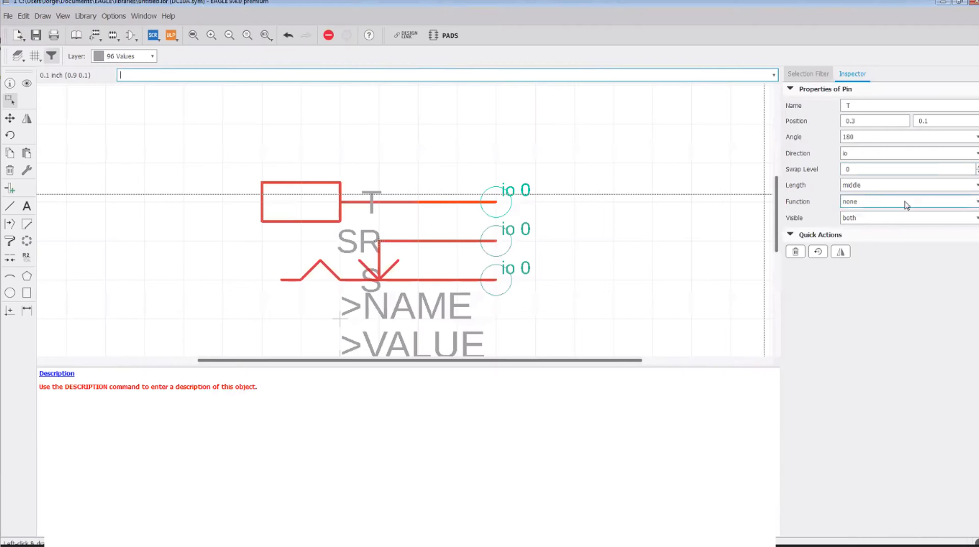
pyautogui.moveTo(835, 178)
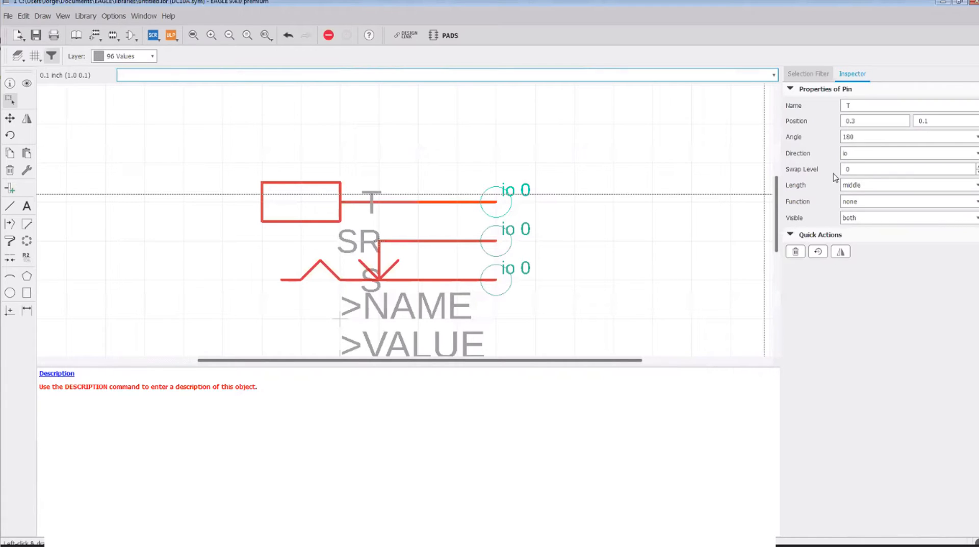
pyautogui.click(447, 75)
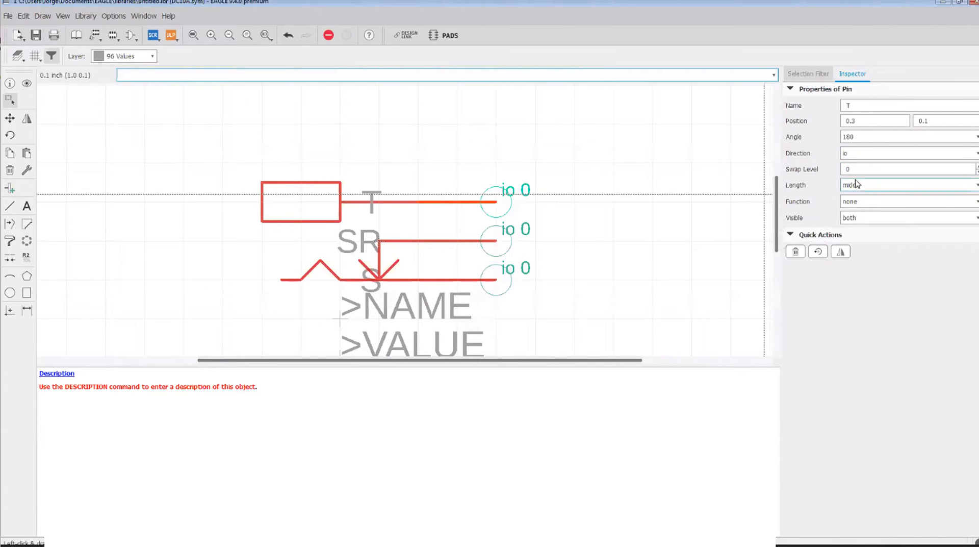
pyautogui.click(905, 184)
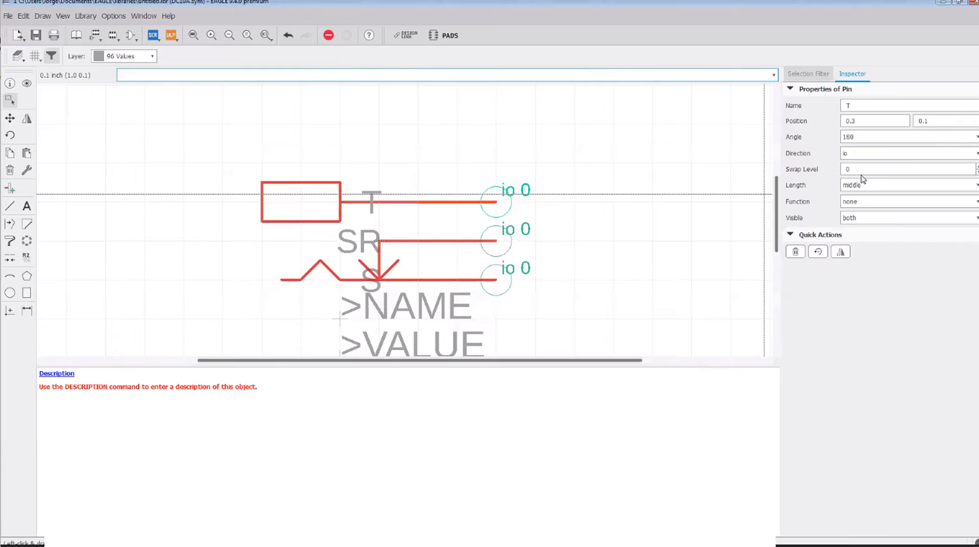